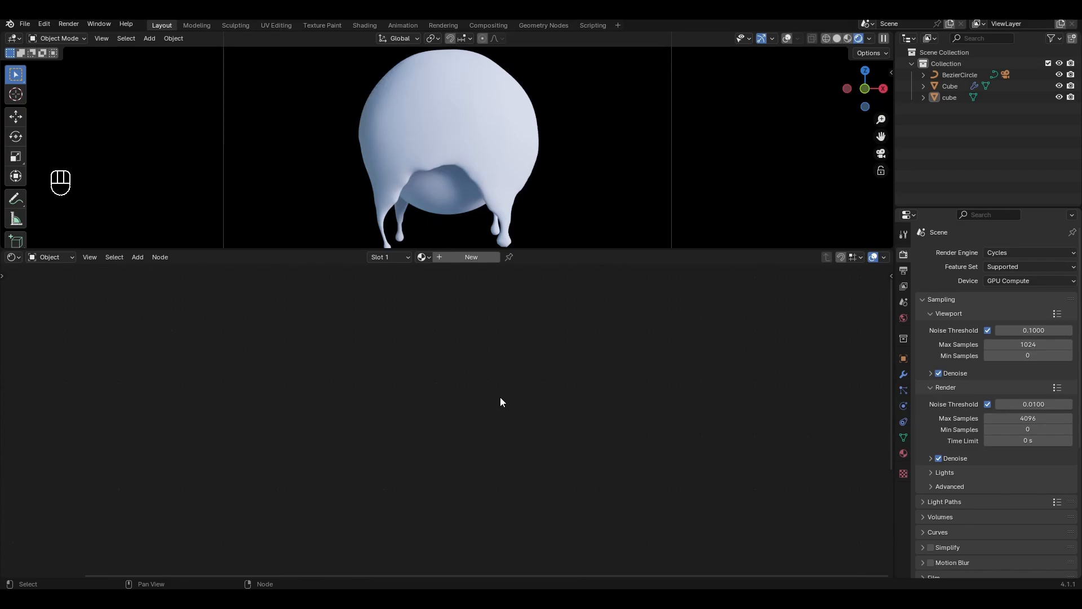
mouse_move(492, 385)
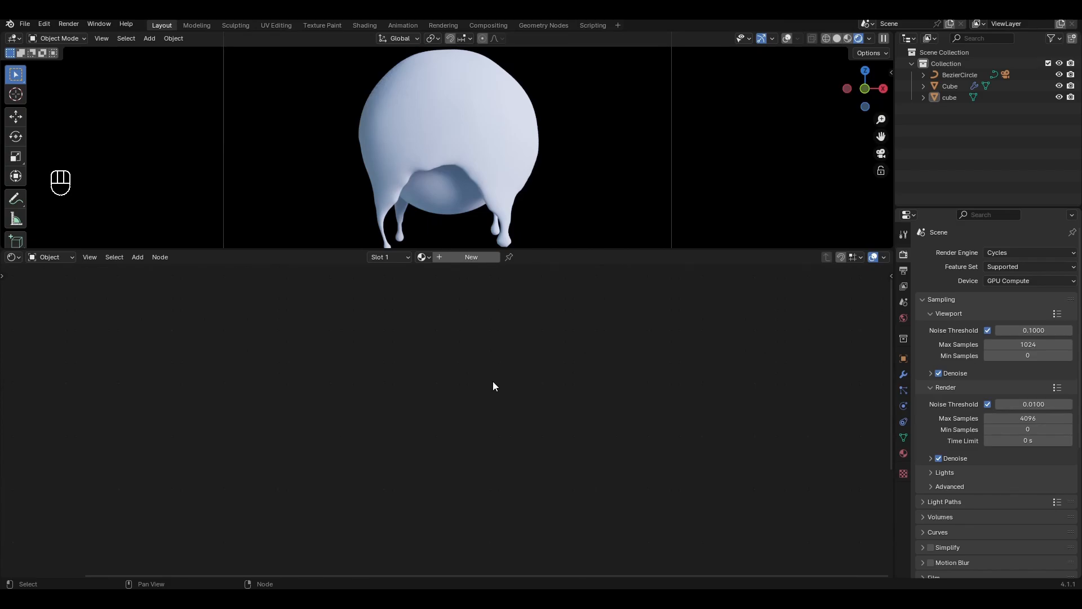
Create a material named 'gel' and raise its Transmission Weight to 1
left_click(471, 257)
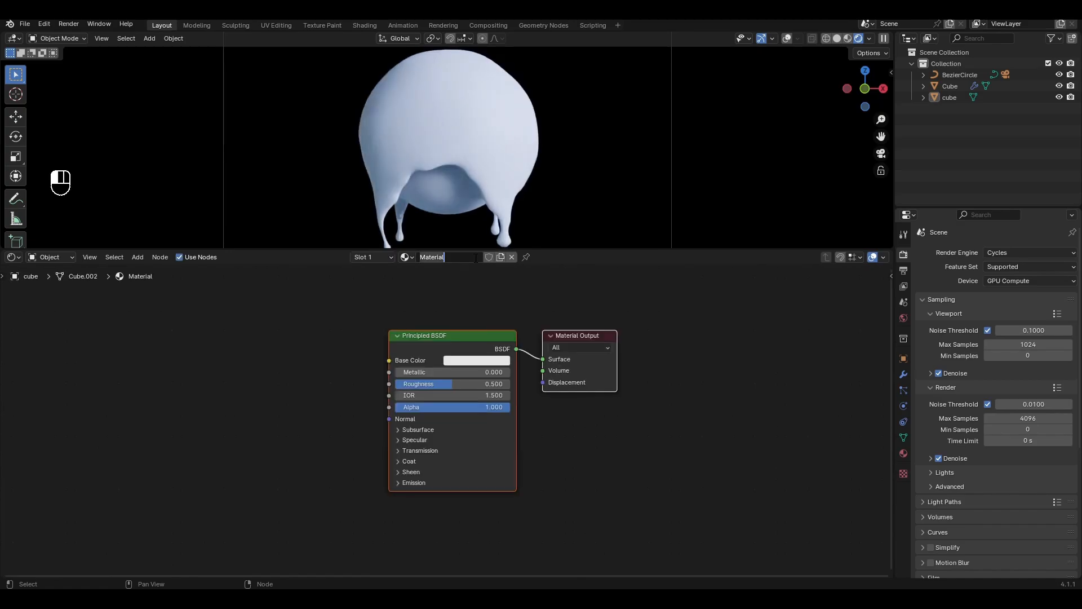
type("gel")
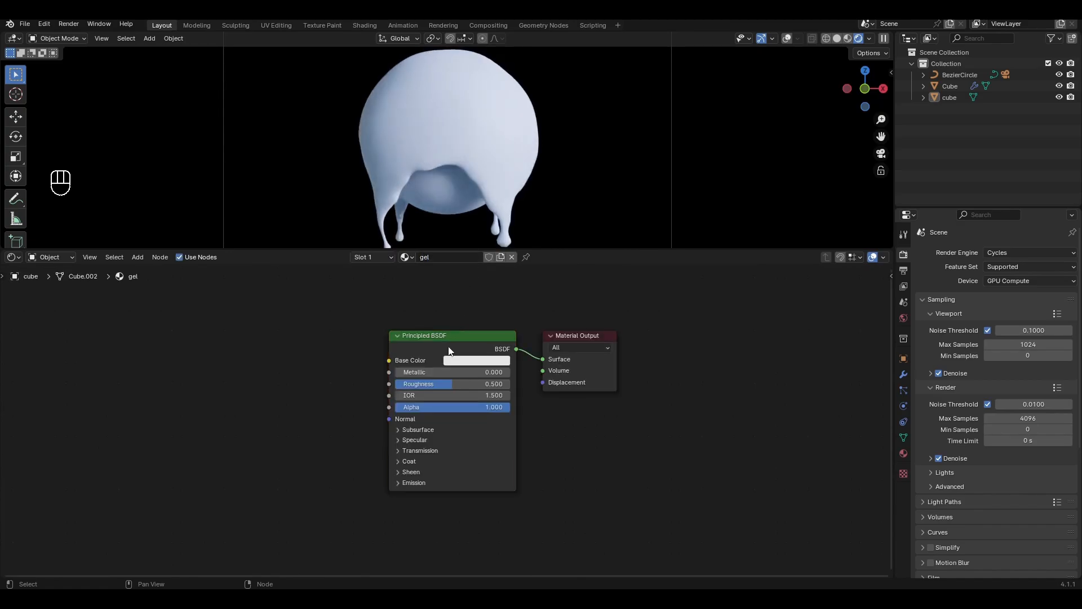
left_click(421, 450)
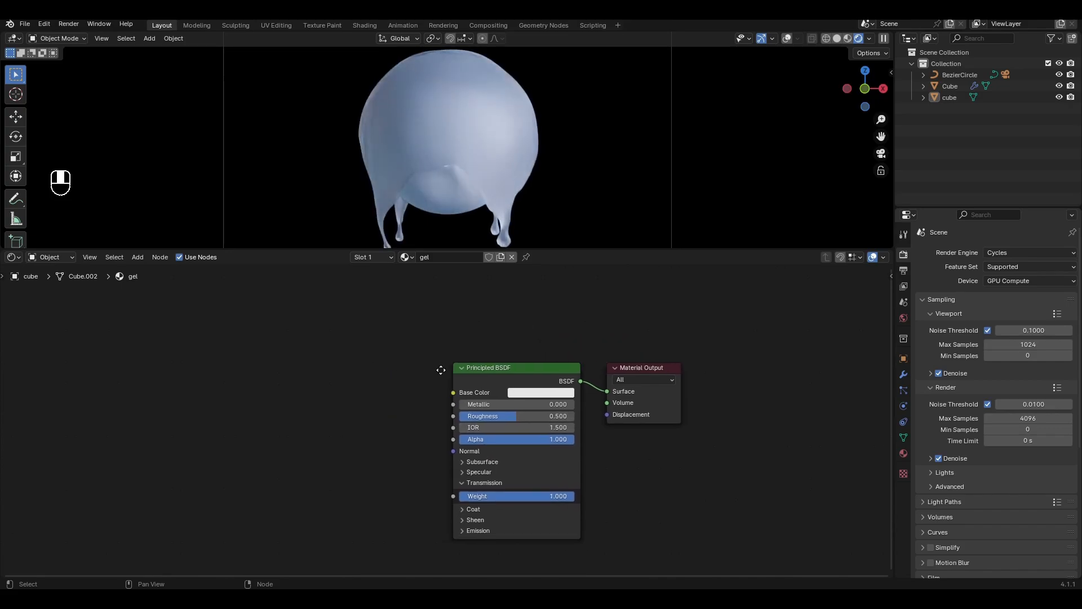
key("shift+a")
type("vo")
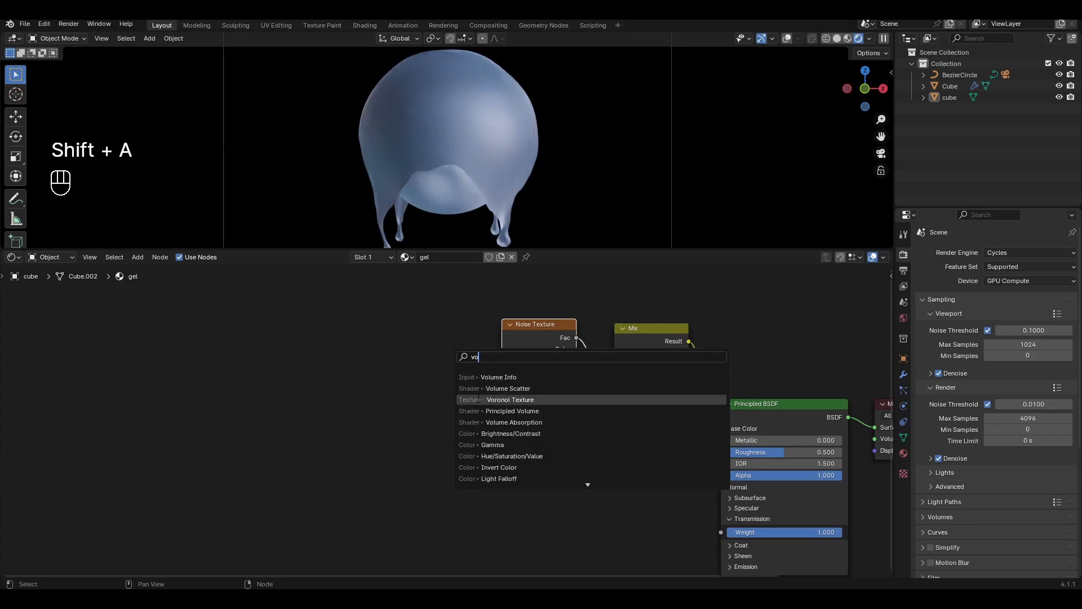
Add Voronoi Texture and Mapping nodes chained into the Noise Texture and Mix feeding Base Color
left_click(510, 400)
type("m")
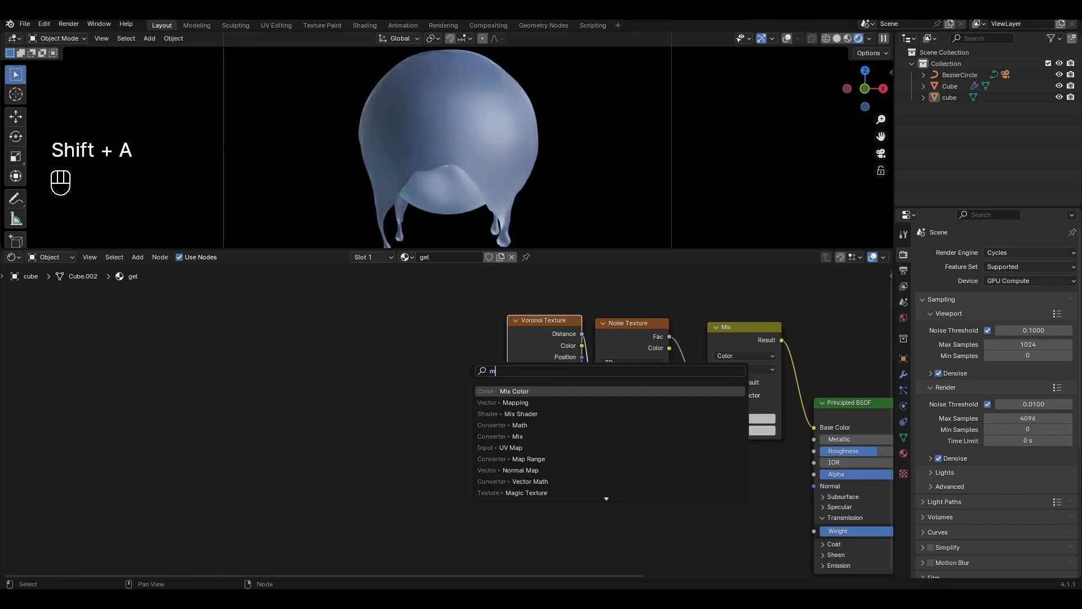
left_click(515, 402)
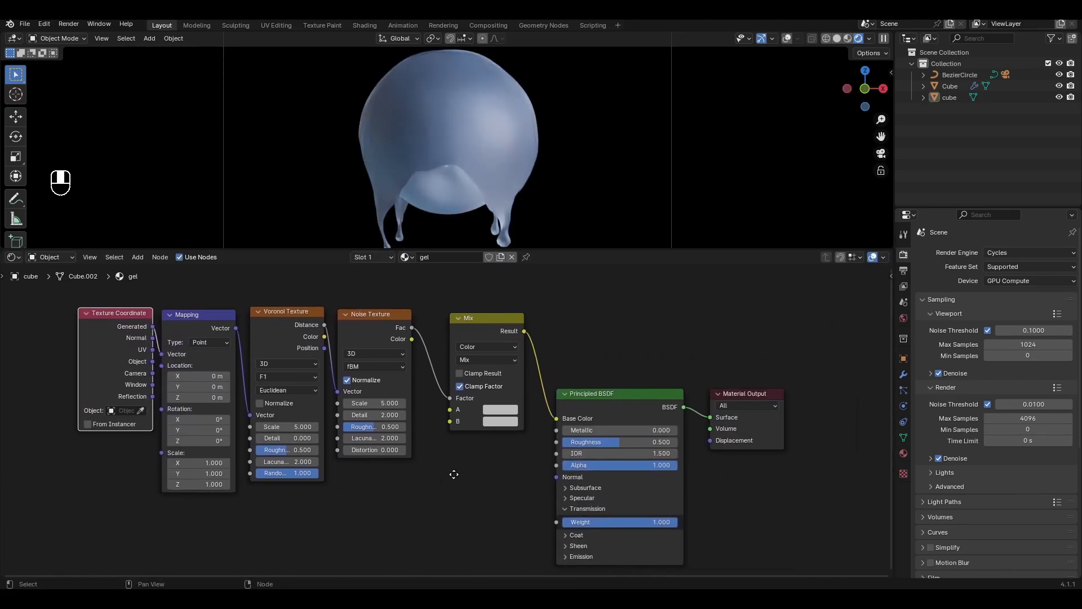
Set the Mix node's A colour to light cyan and B colour to bright blue
left_click(500, 409)
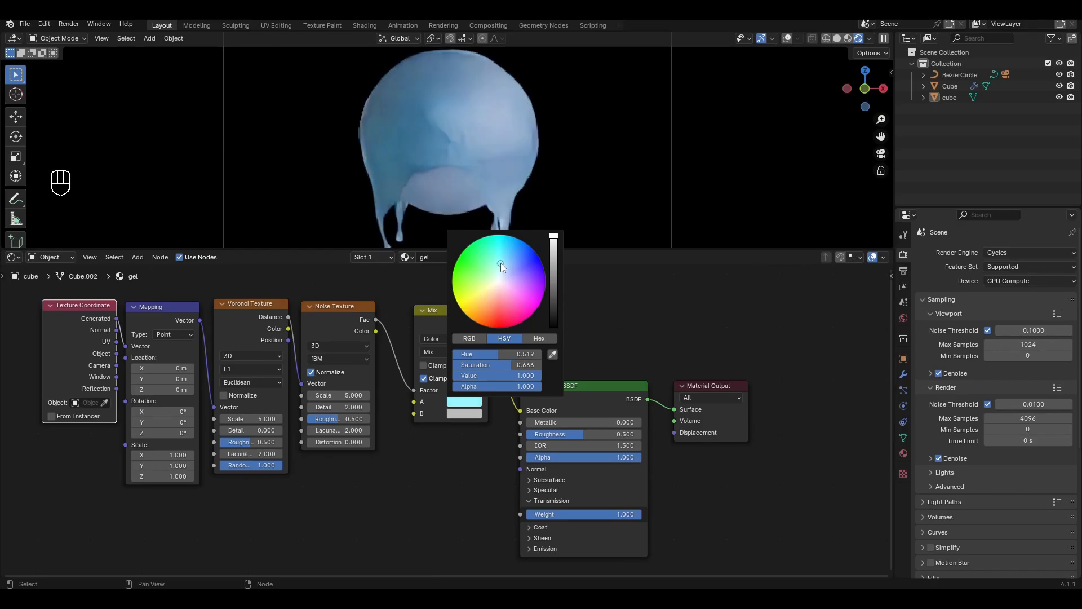
left_click(498, 293)
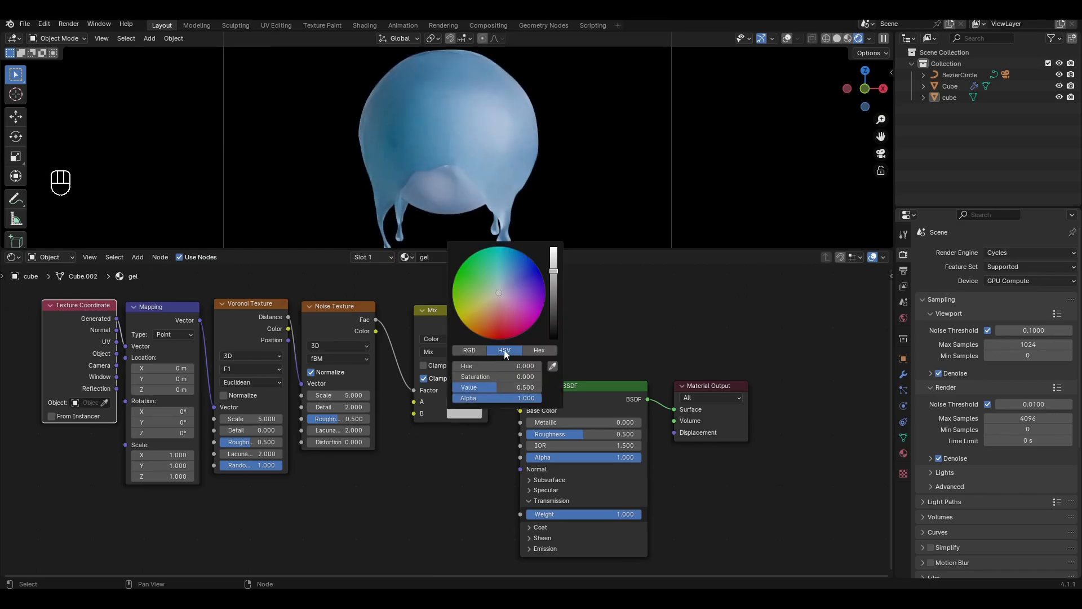
left_click(522, 250)
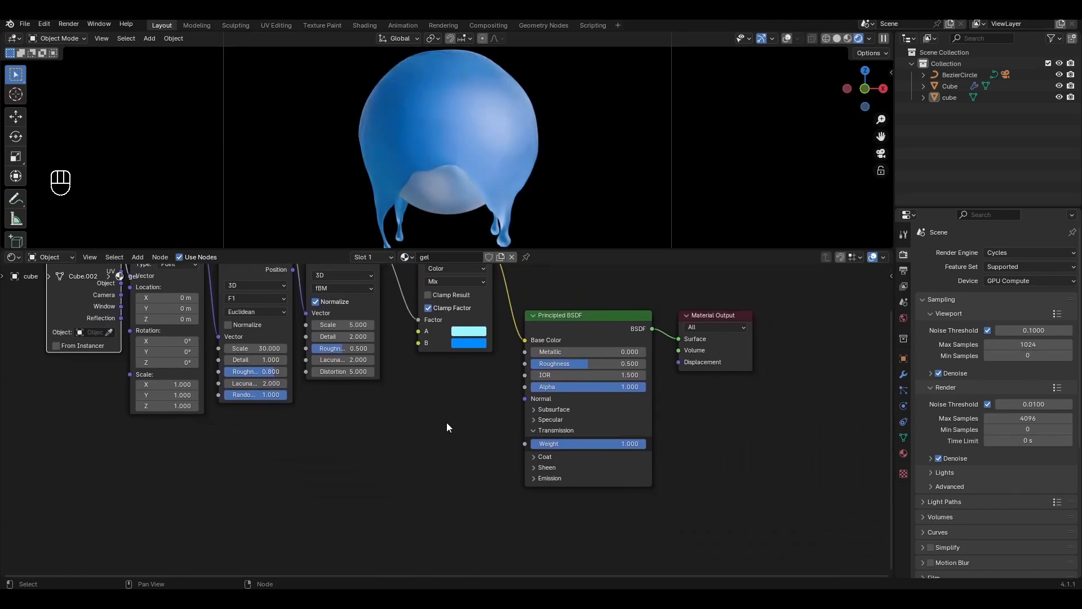
Feed Roughness from a Color Ramp driven by a Noise Texture, sliding the black stop to 0.4
key("shift+a")
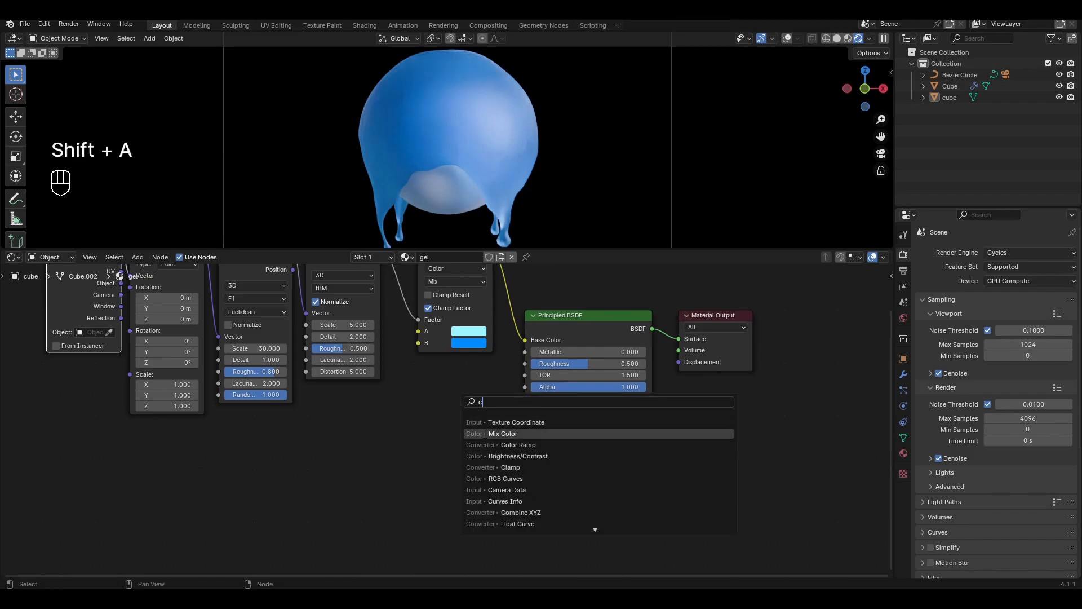
left_click(517, 445)
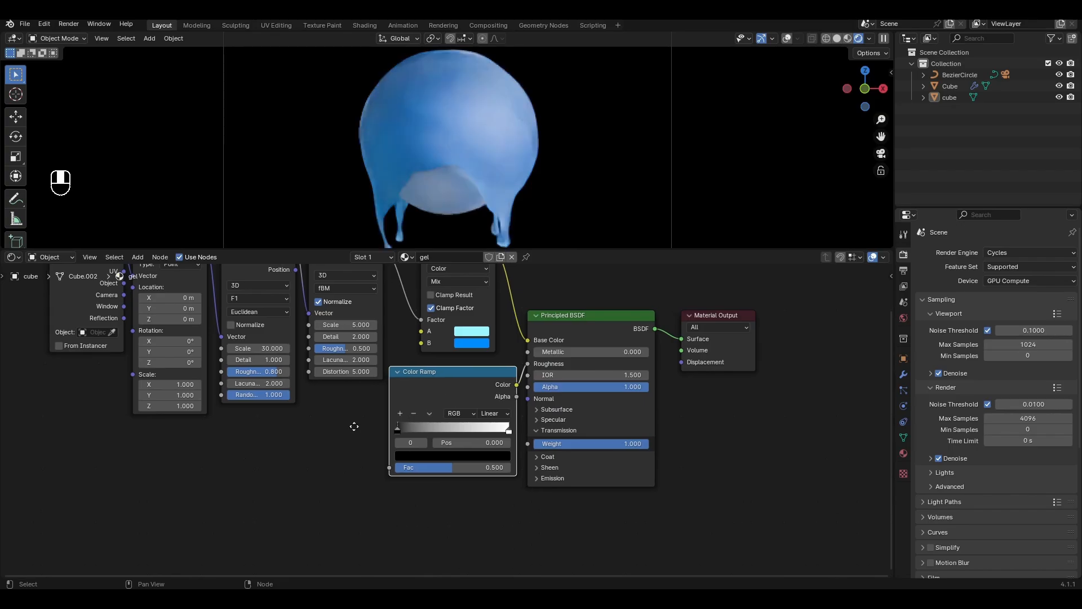
key("shift+a")
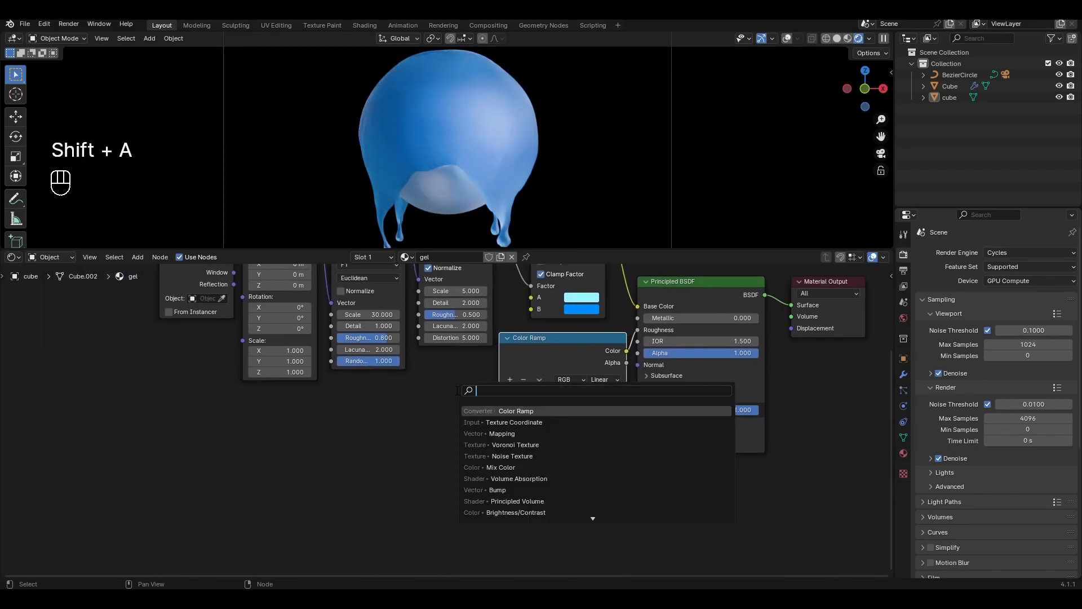
left_click(512, 456)
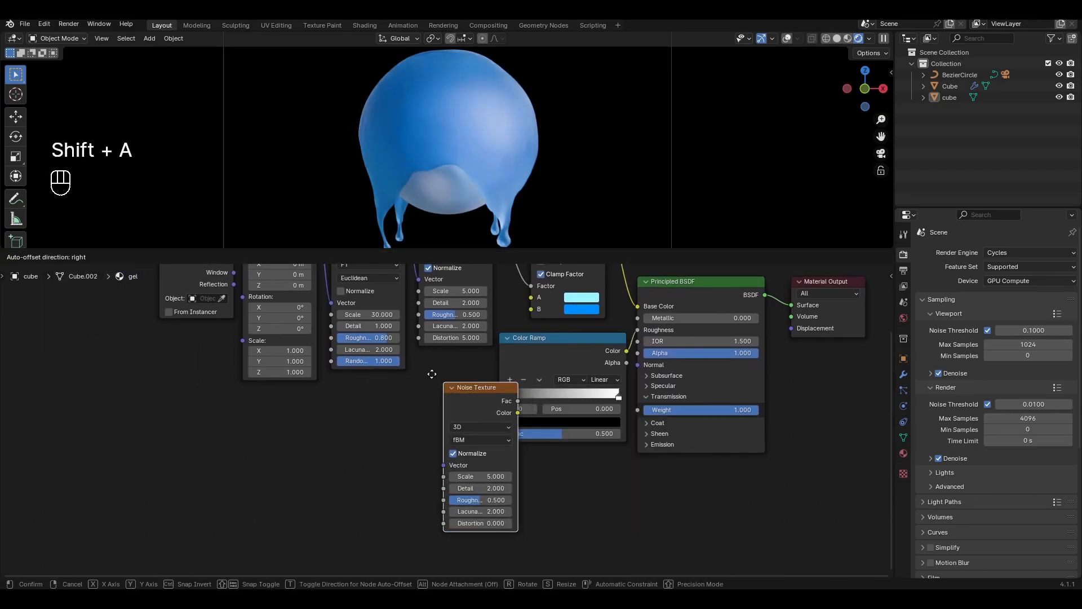
left_click(447, 359)
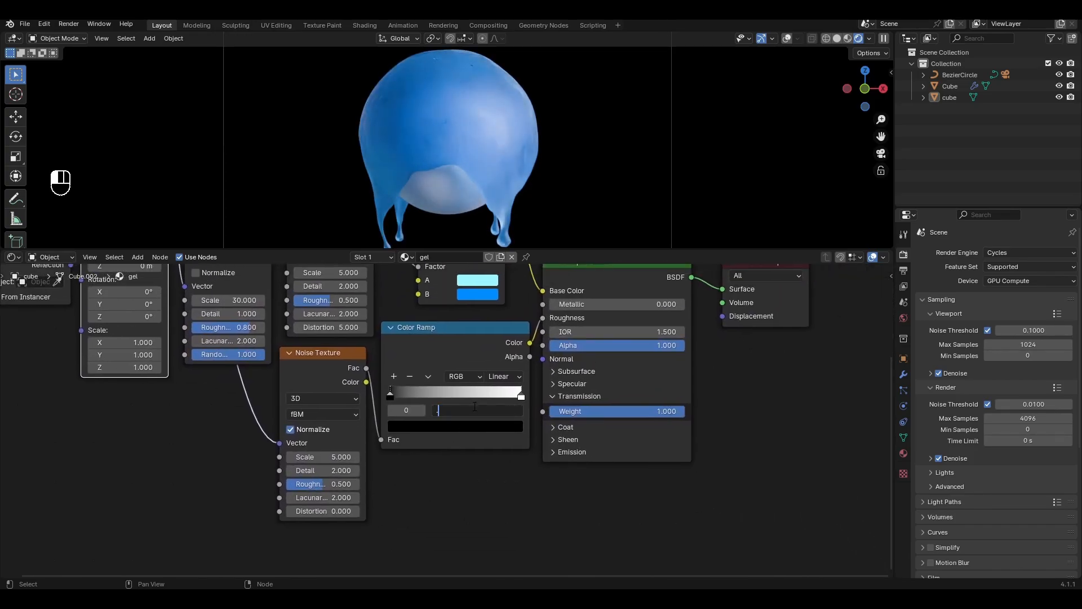
left_click_drag(390, 393, 442, 394)
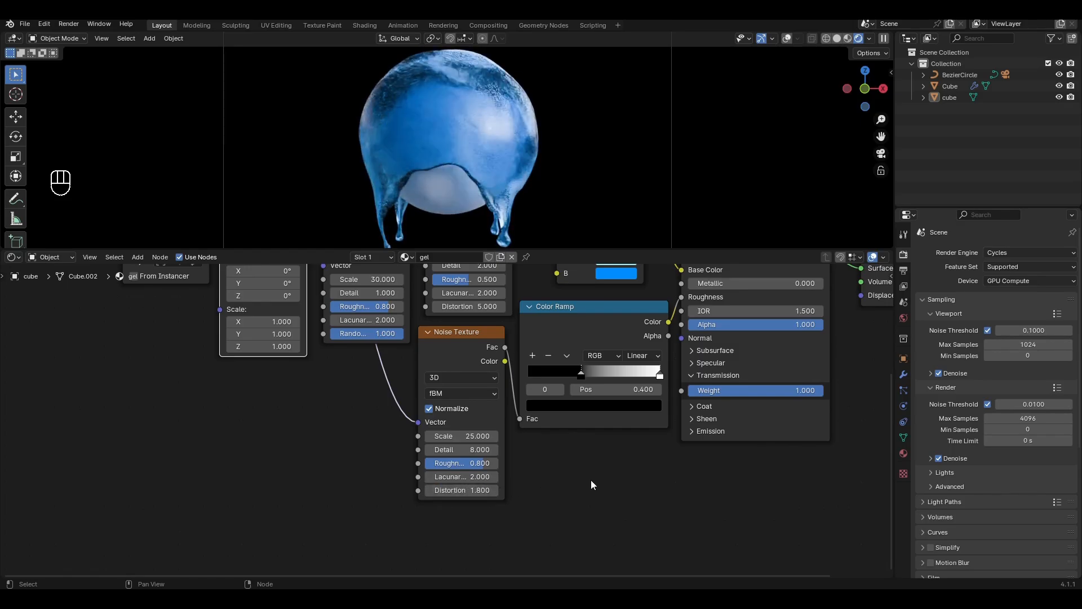
Add a Bump node on the Normal with a duplicated Color Ramp driving its height
key("shift+a")
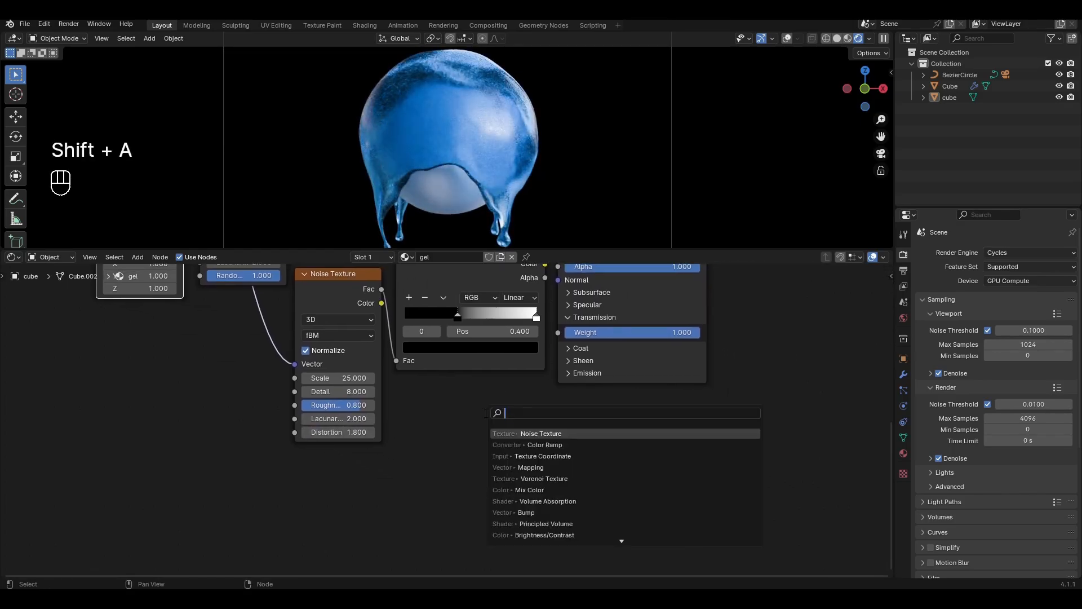
type("bum")
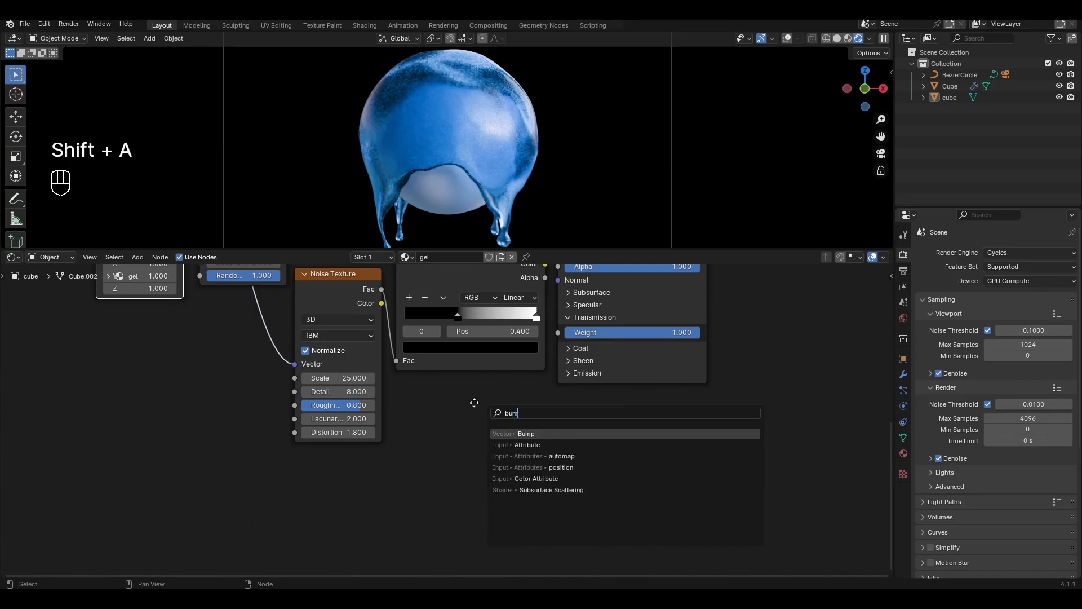
left_click(527, 433)
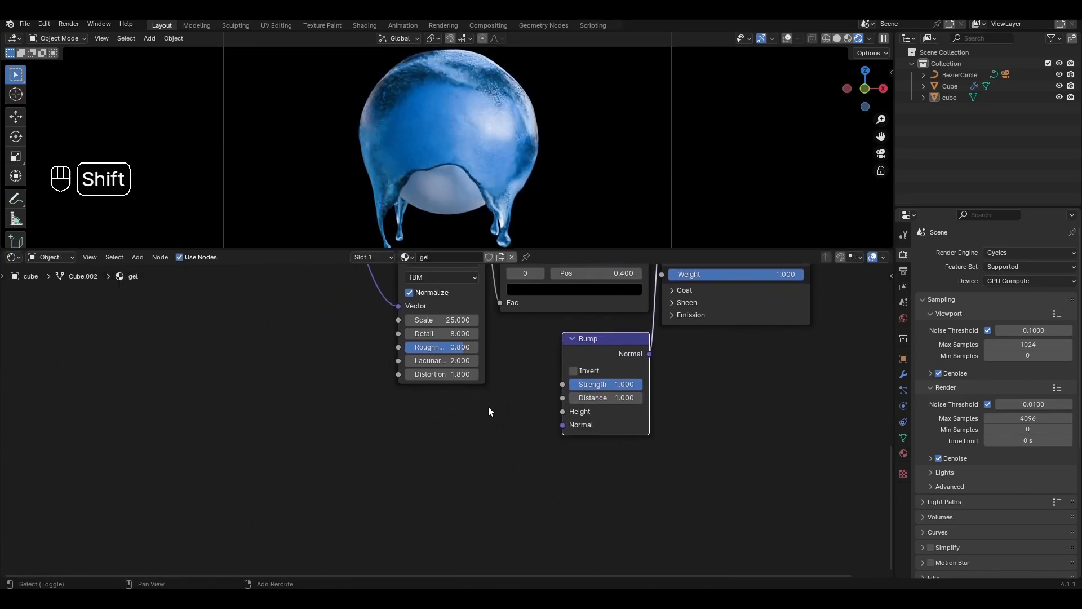
key("shift+a")
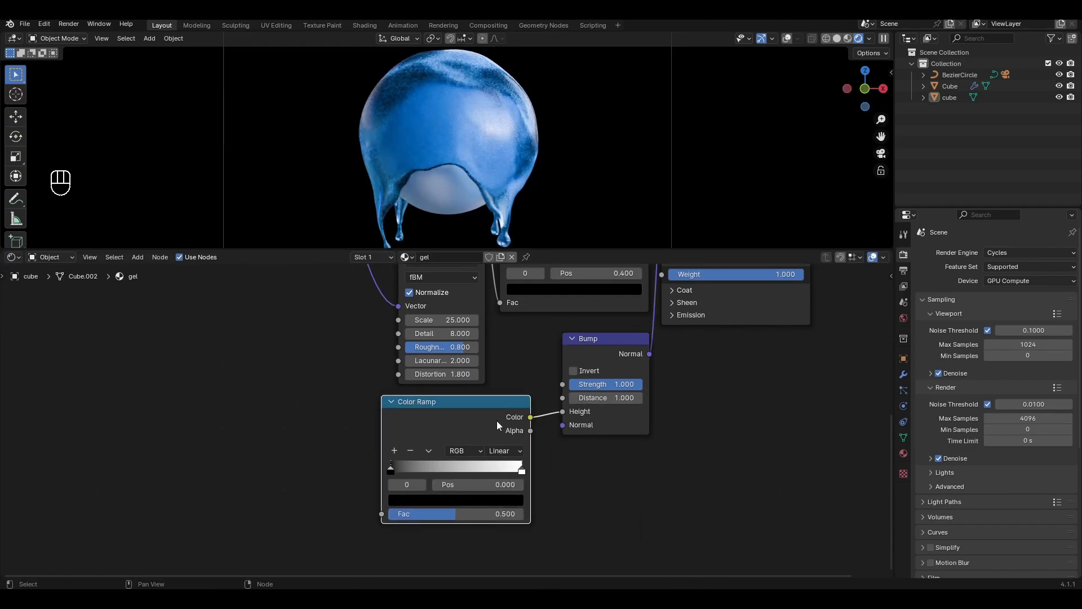
Drive the bump ramp with a new Noise Texture and lower the Bump strength
key("shift+a")
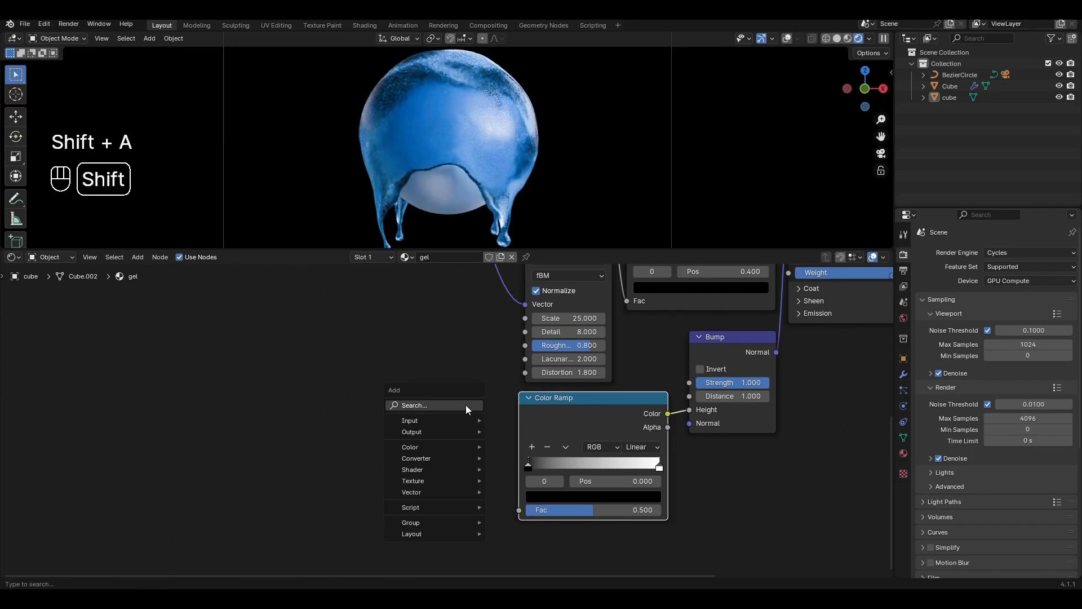
type("noi")
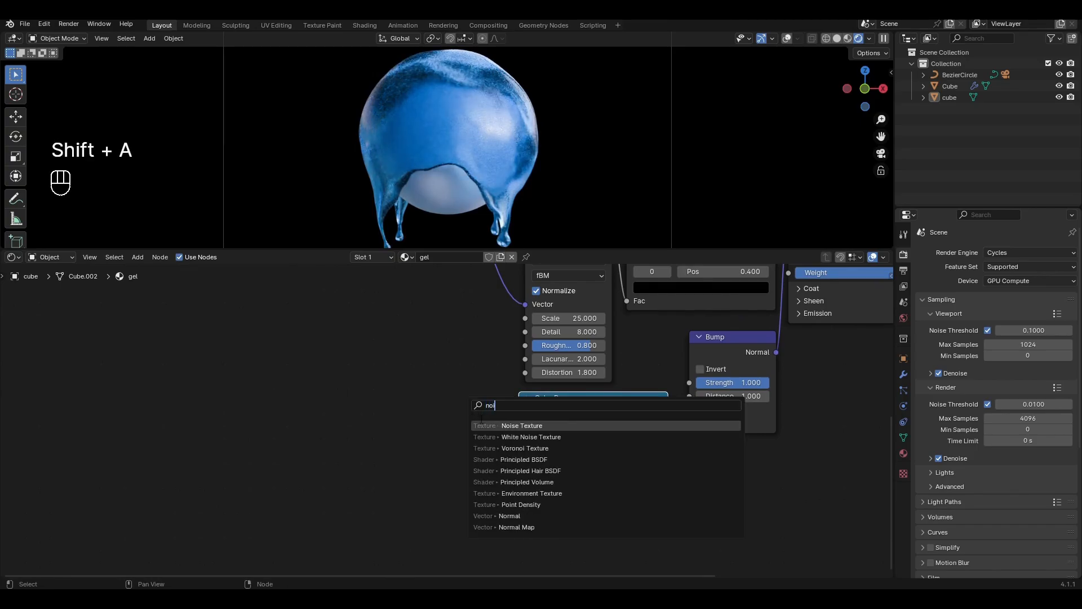
left_click(521, 425)
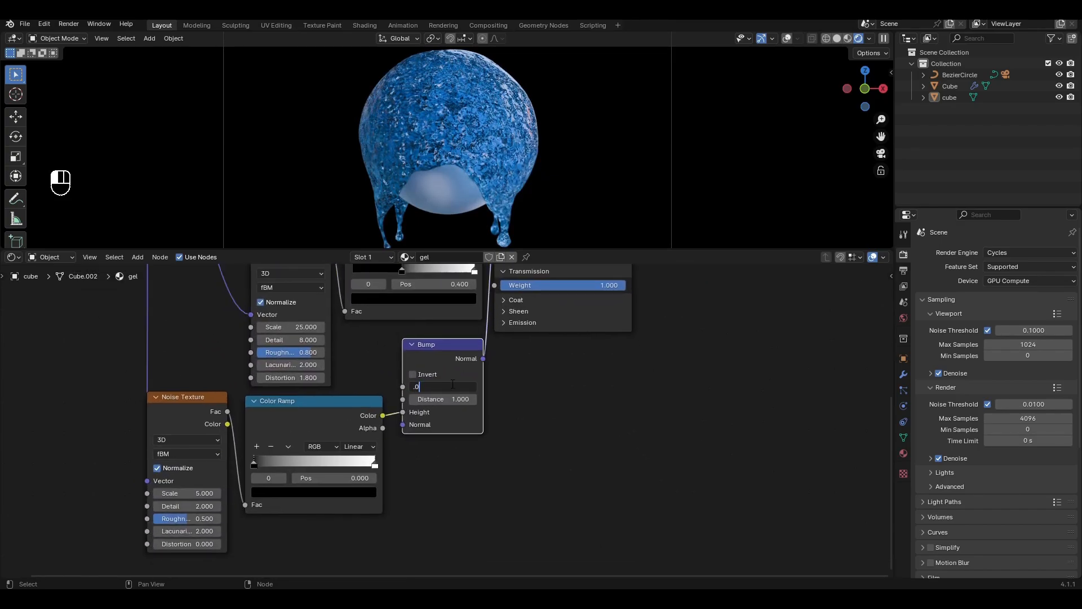
type("50")
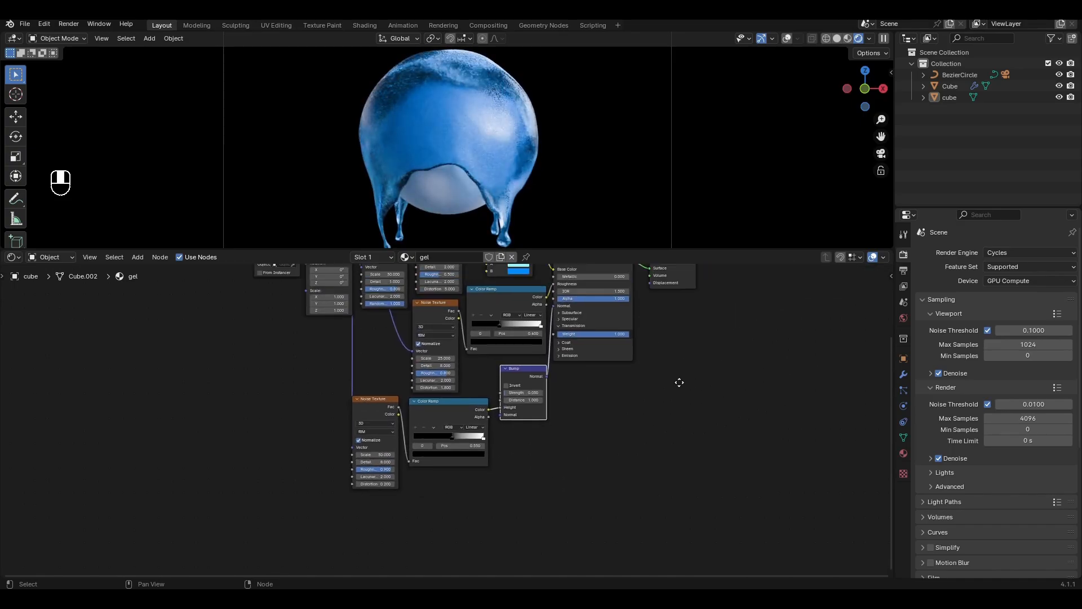
Add a blue Volume Absorption node wired into the Material Output's Volume socket
key("g")
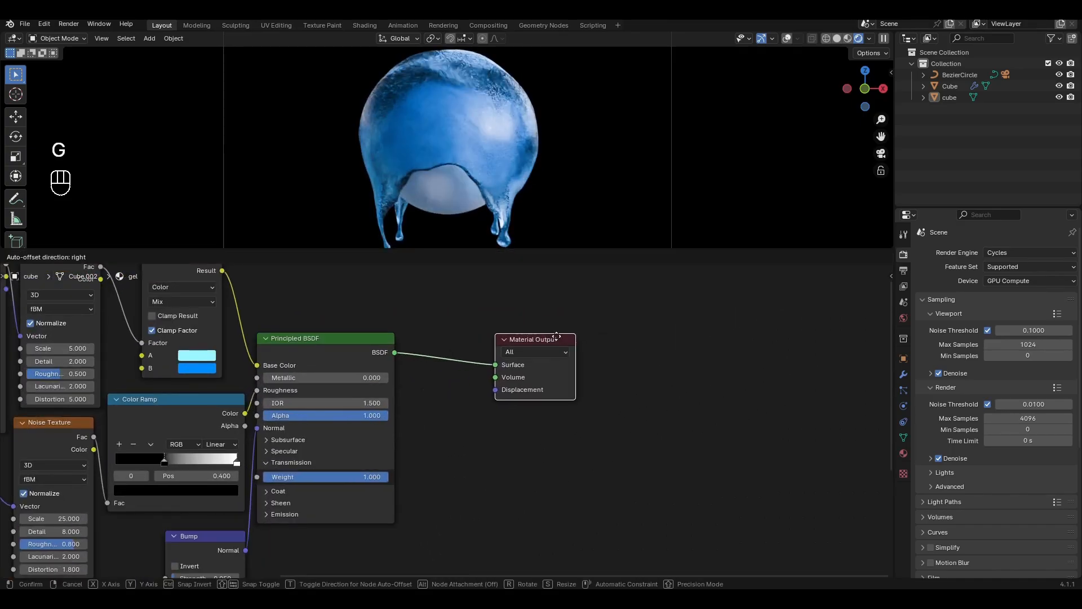
type("vol")
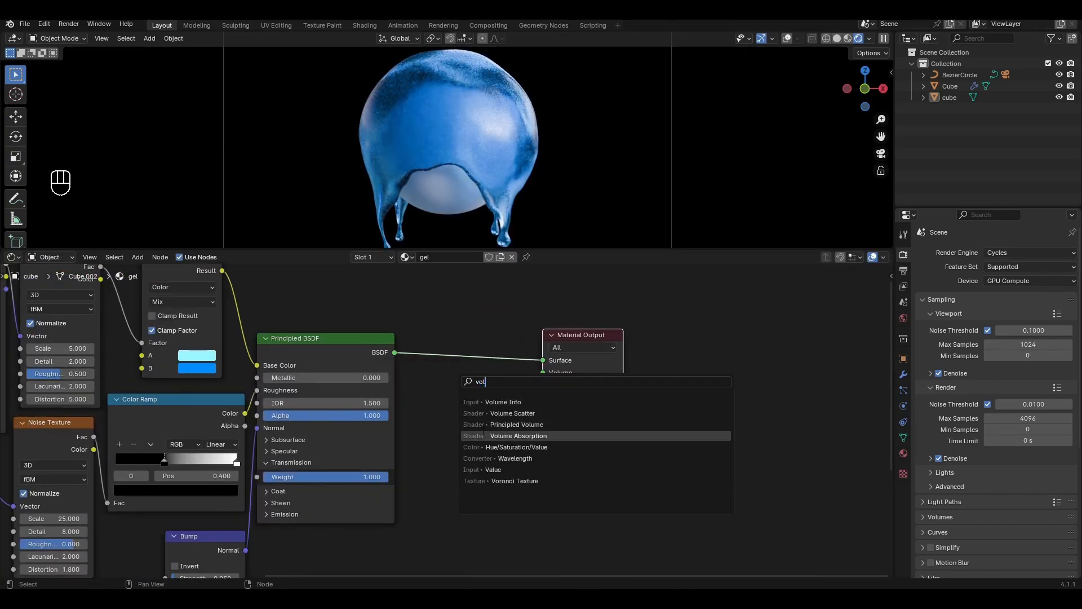
left_click(518, 435)
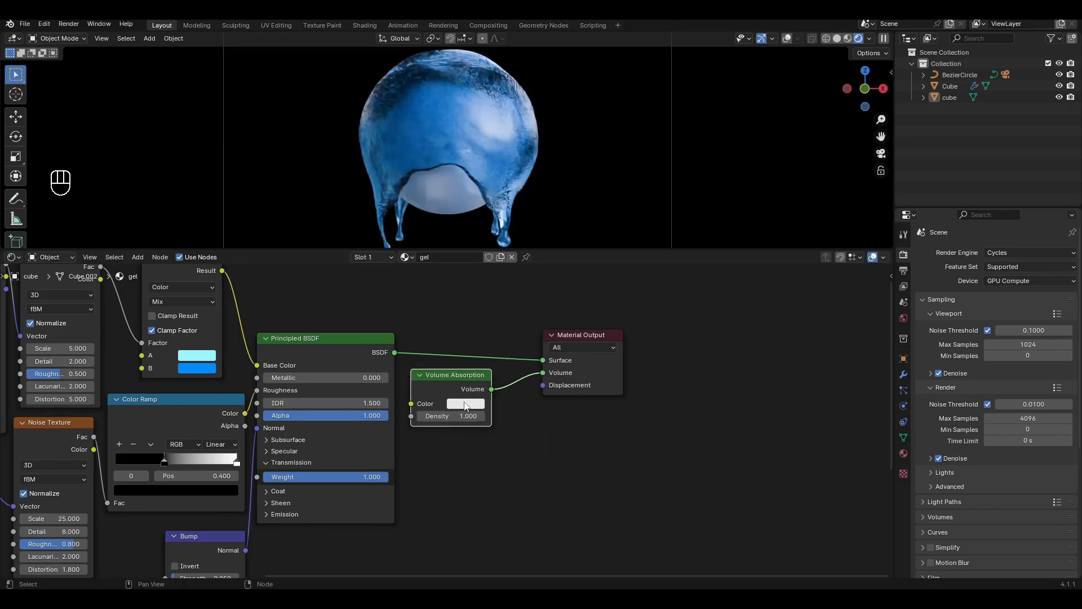
left_click(466, 404)
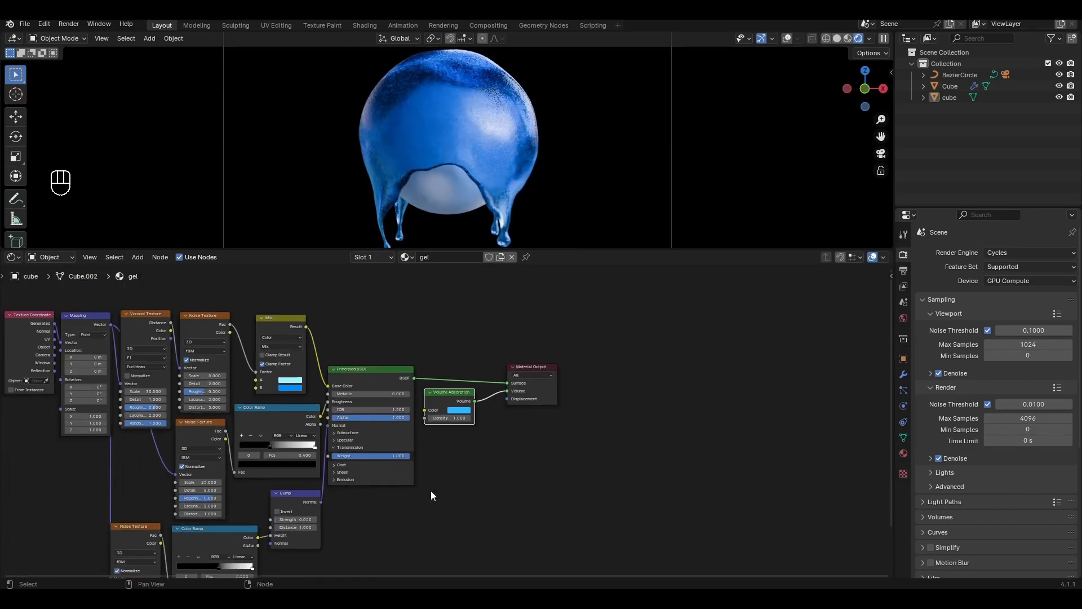
scroll("down", 3)
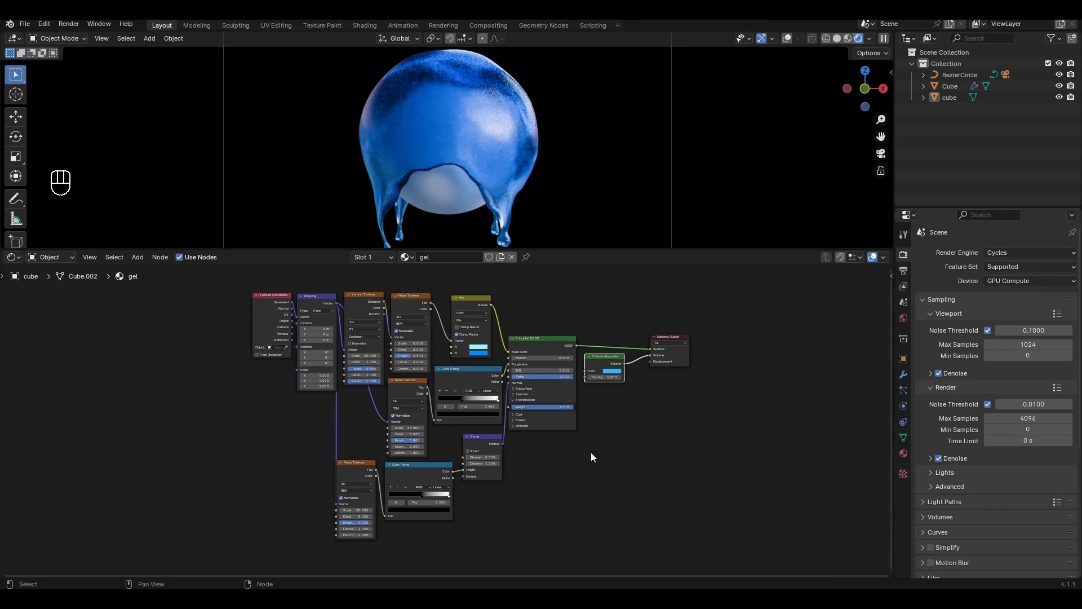